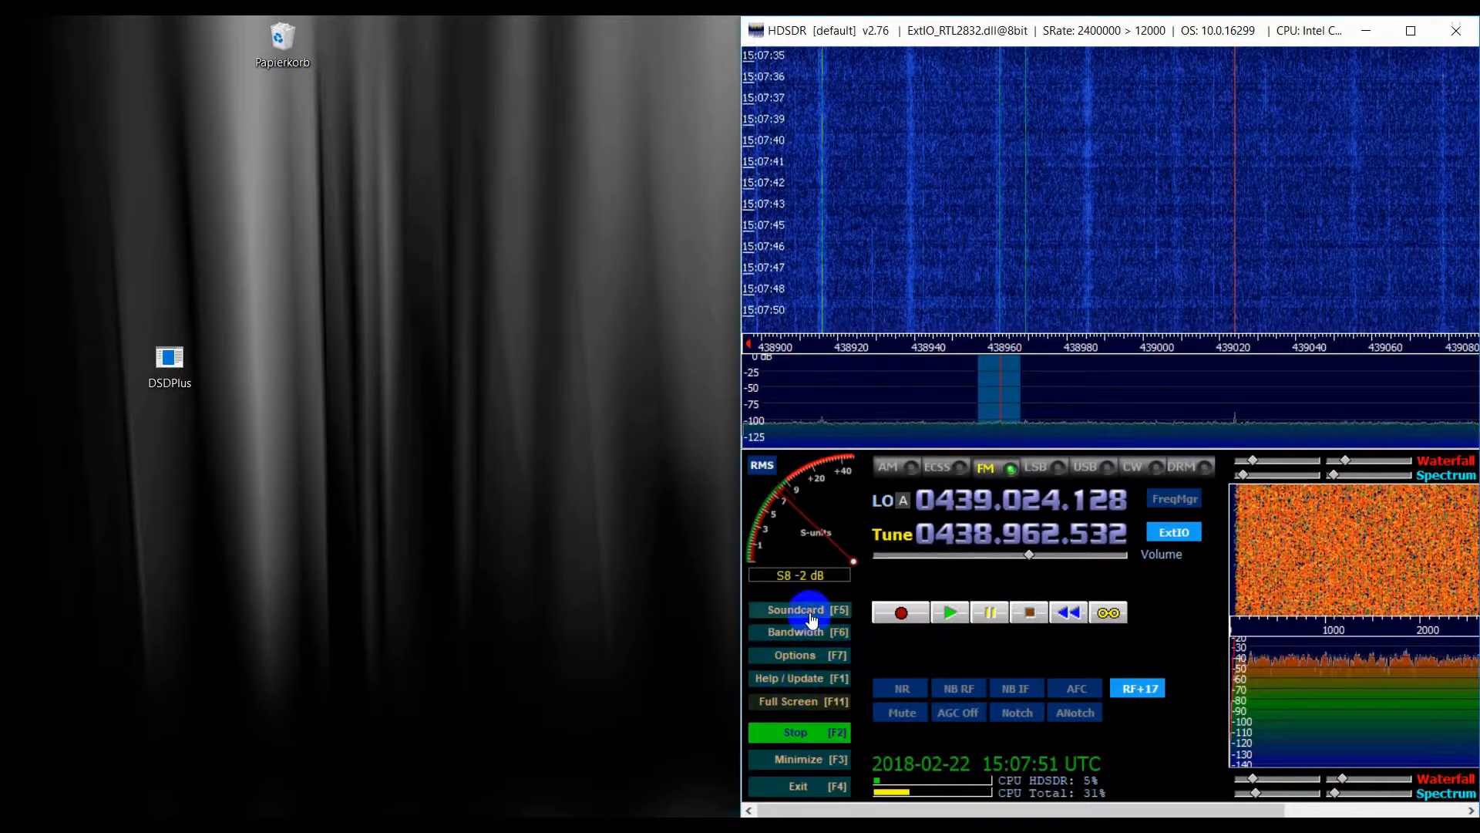
Set HDSDR's soundcard output to '1: CABLE Input (VB-Audio Virtual Cable)'
click(798, 609)
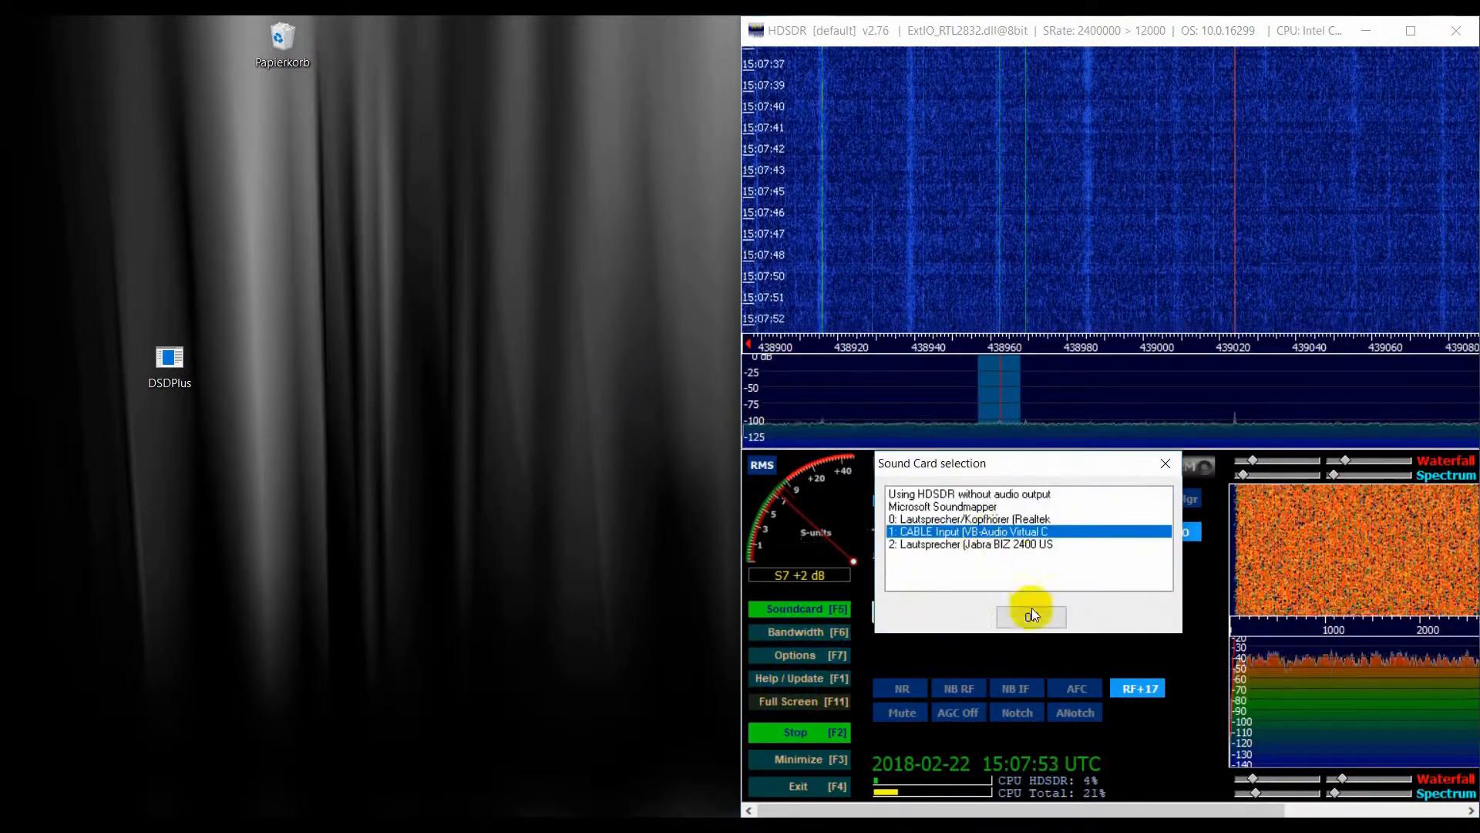
click(1031, 615)
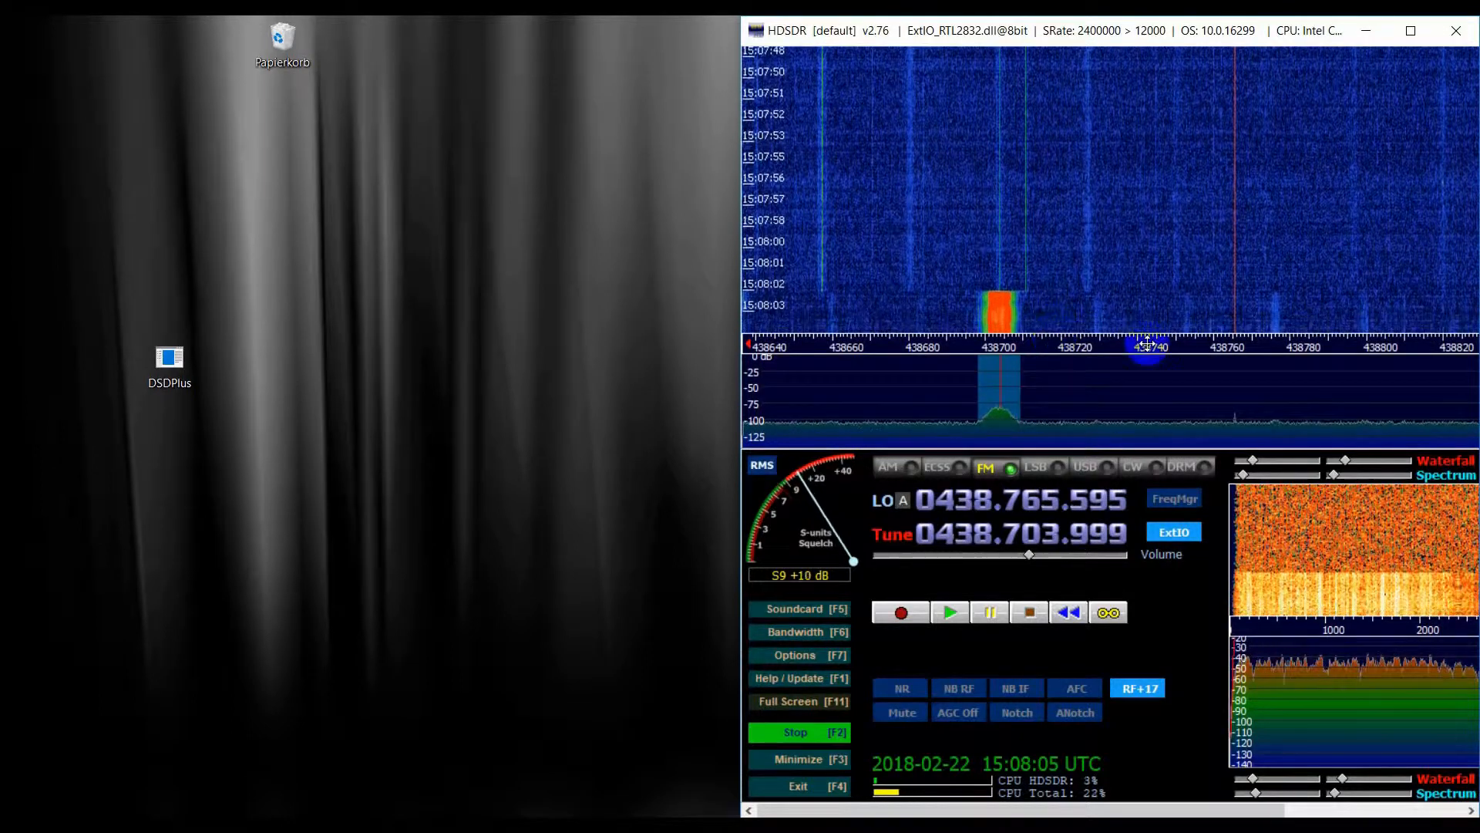
mouse_move(615, 472)
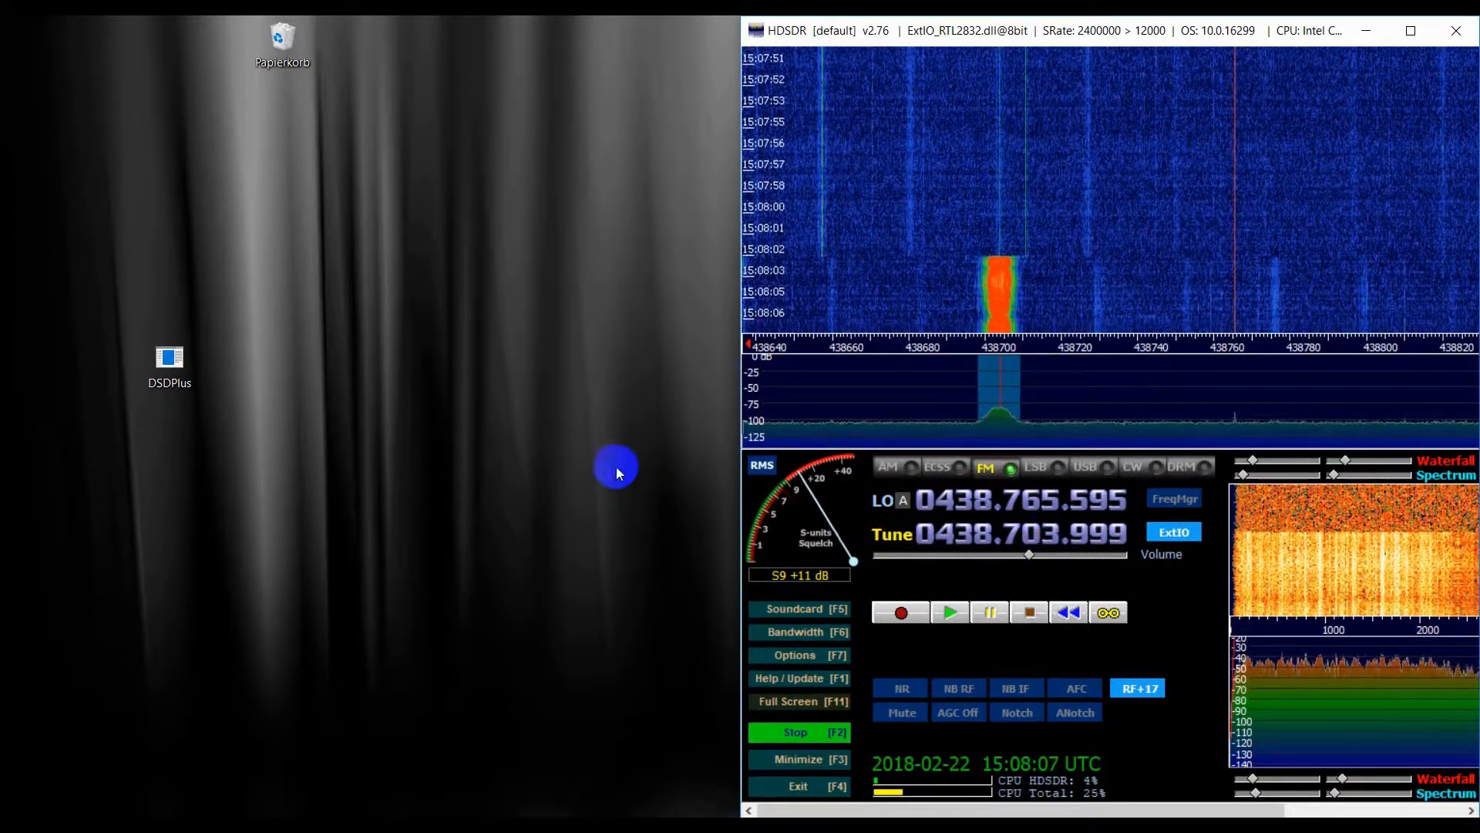
Launch DSD+ from its desktop icon to decode the DMR audio from HDSDR
click(168, 366)
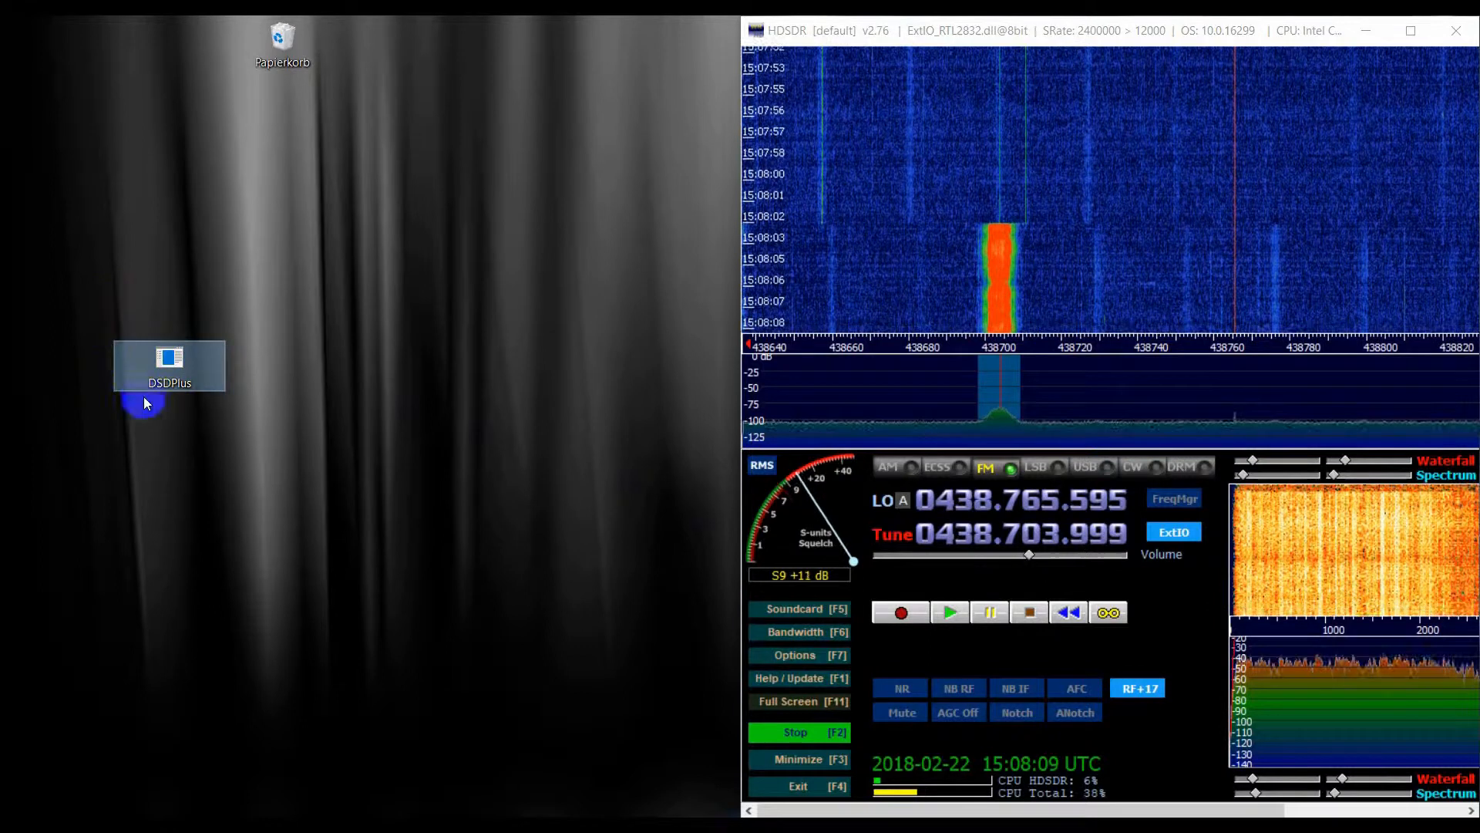
double_click(168, 365)
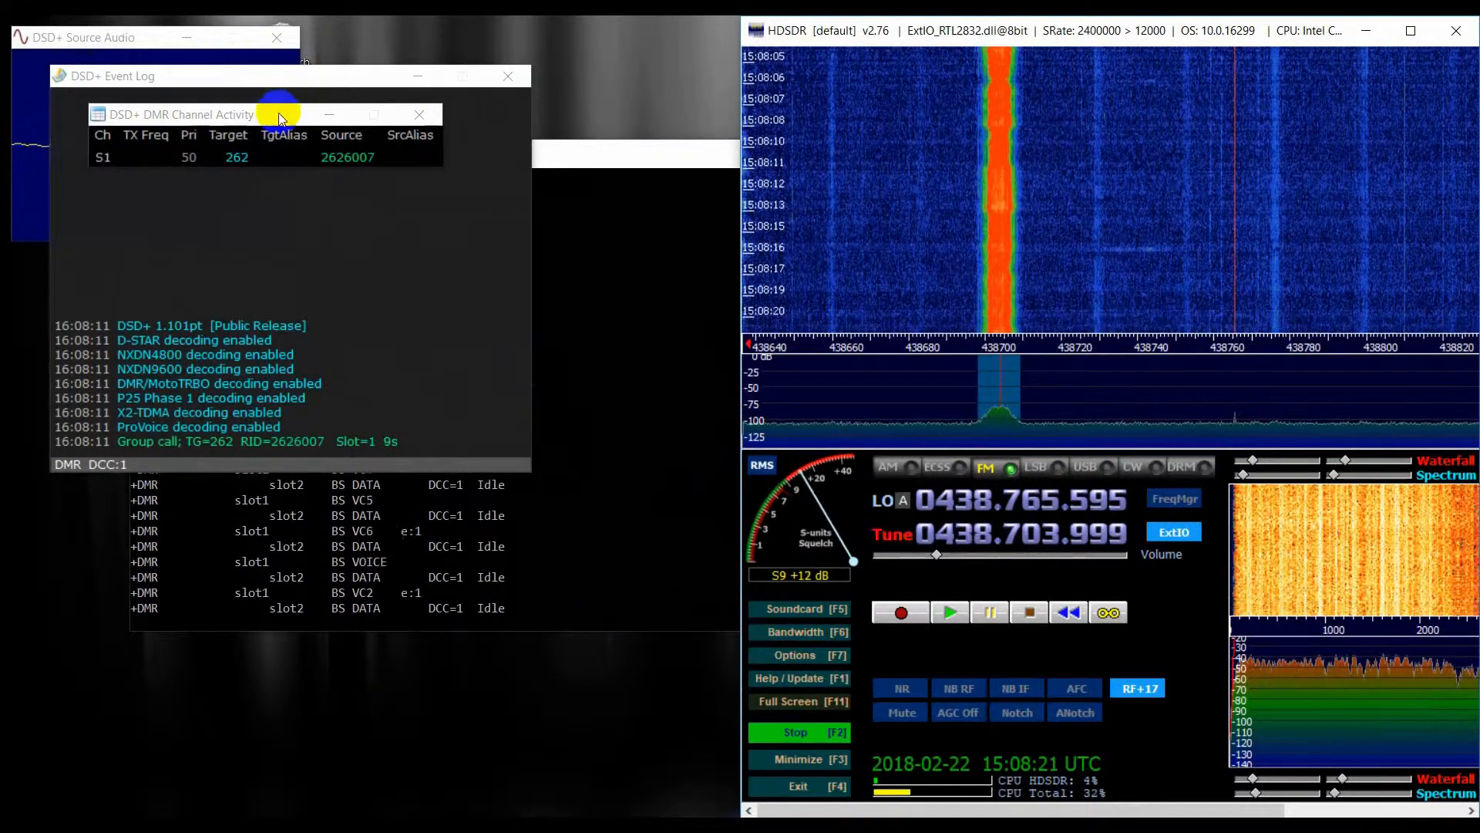
Drag the DMR Channel Activity window right so it no longer covers the event log
drag(278, 114, 500, 33)
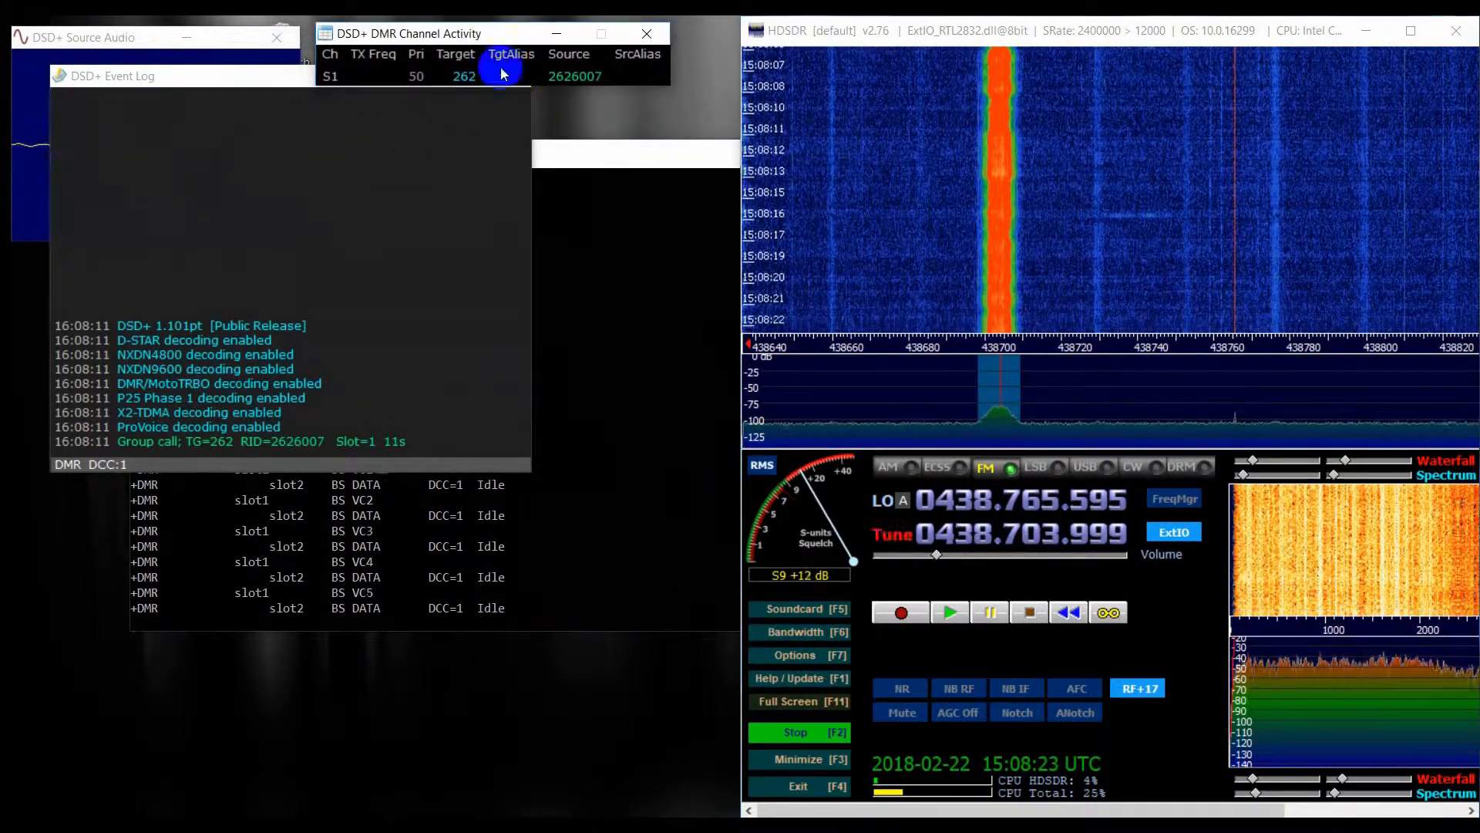
mouse_move(566, 158)
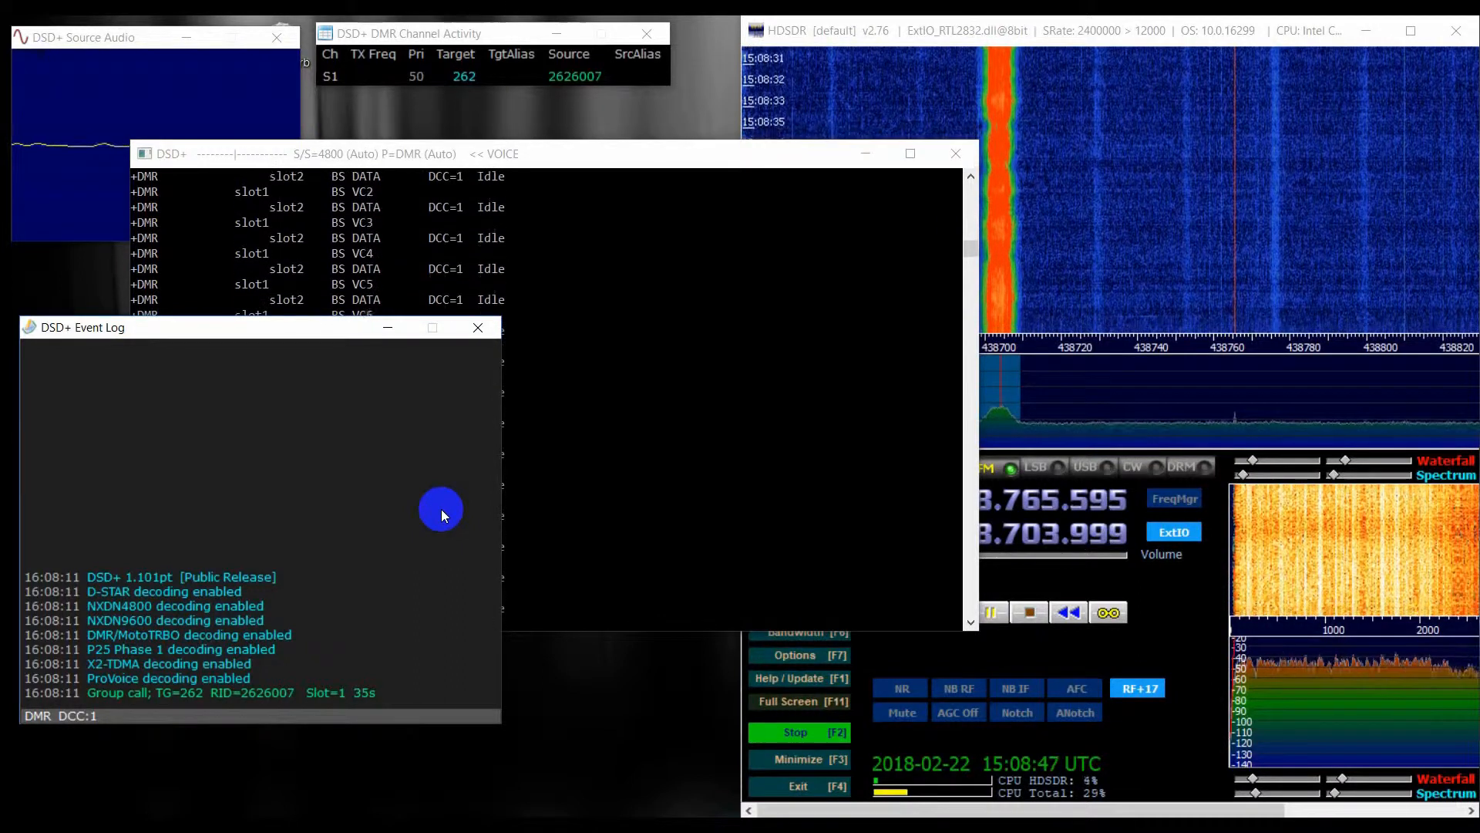
mouse_move(525, 262)
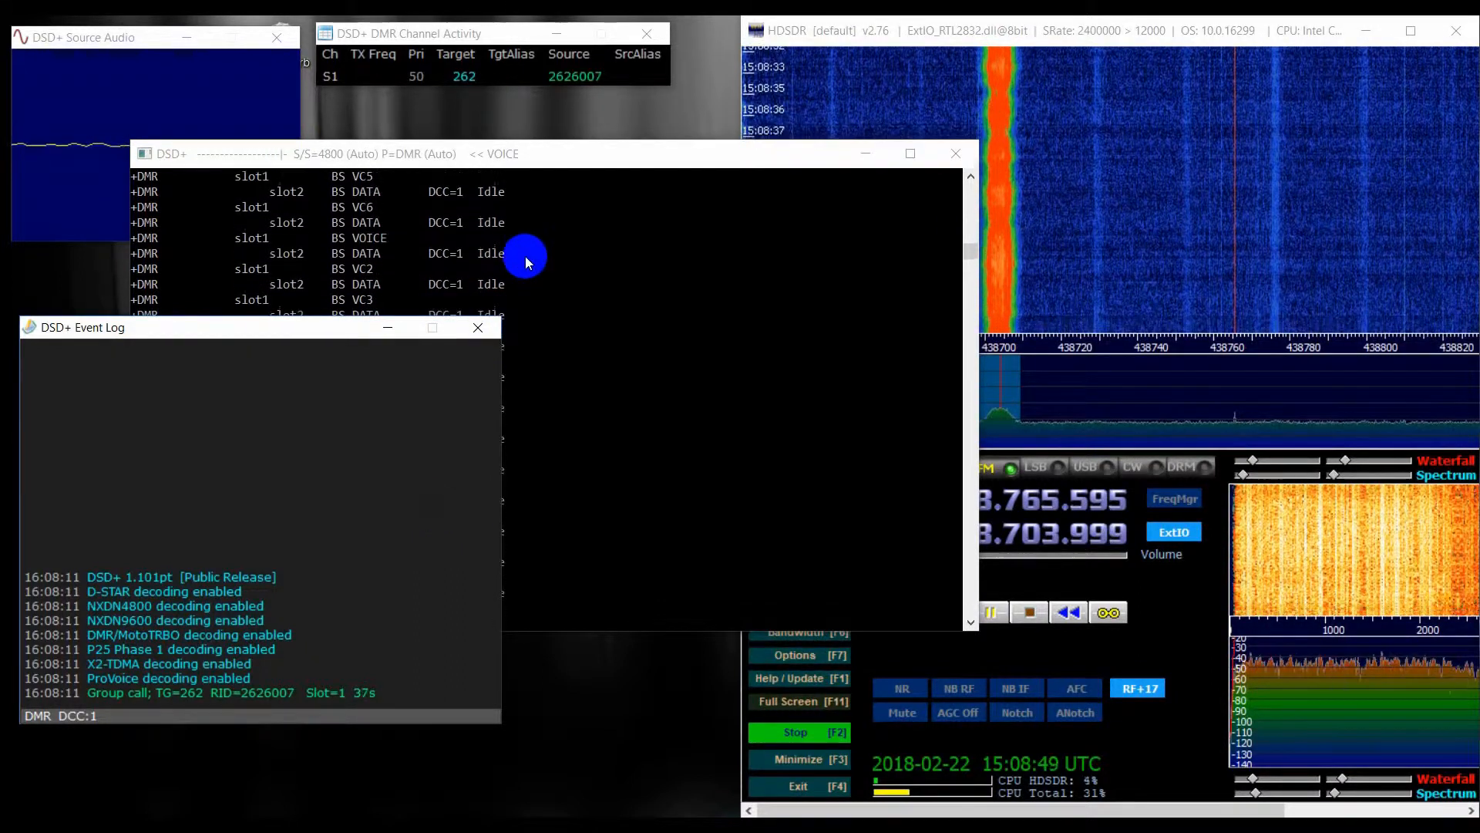